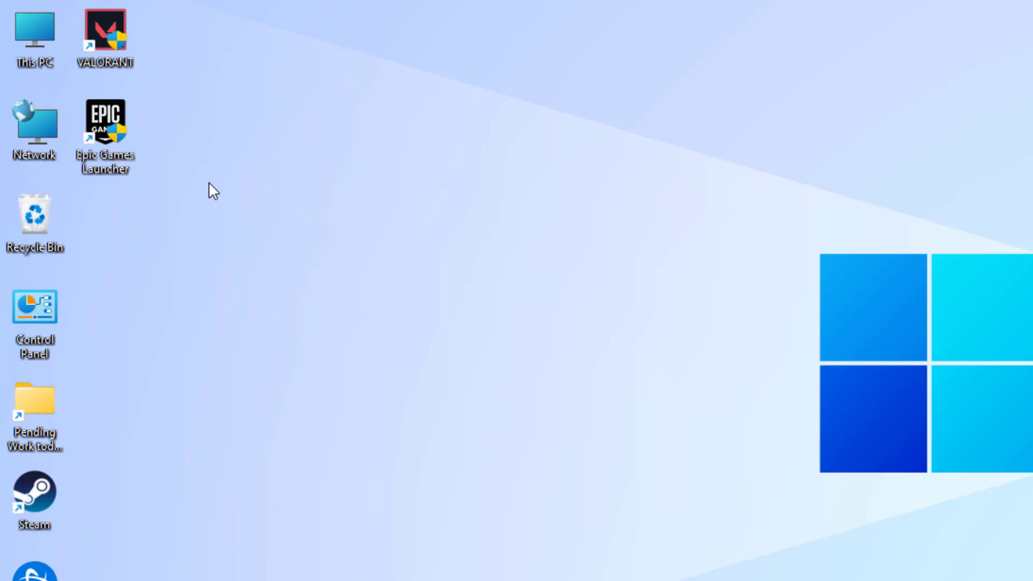
mouse_move(114, 128)
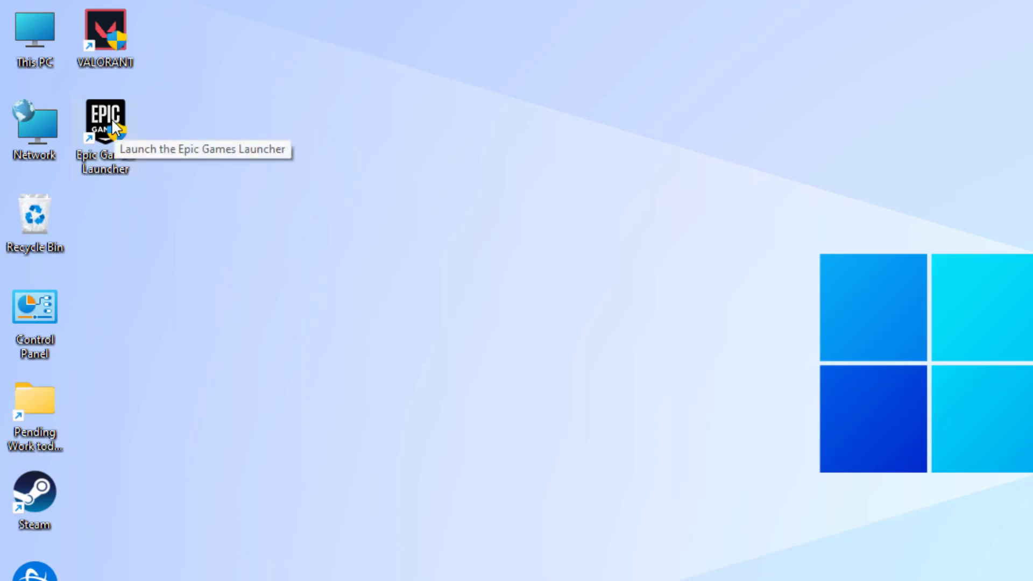
Enable 'Run this program as an administrator' in the Epic Games Launcher shortcut's Compatibility settings
right_click(105, 118)
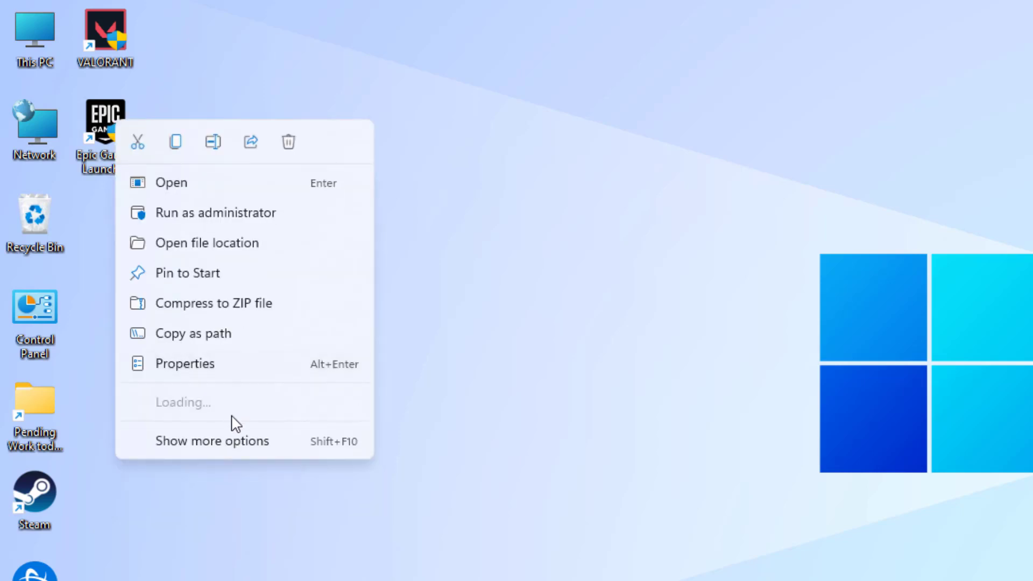
left_click(185, 364)
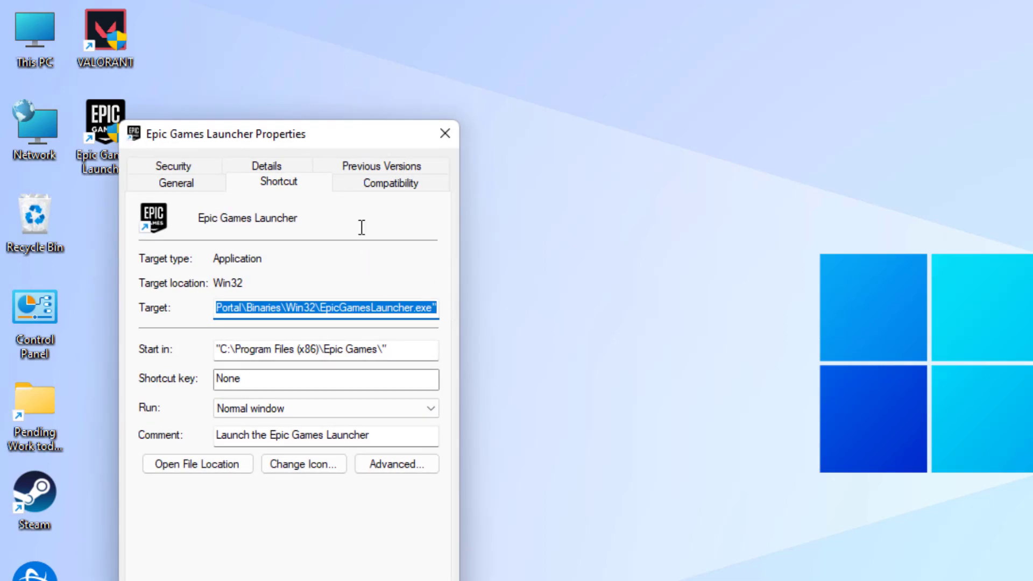
left_click(389, 183)
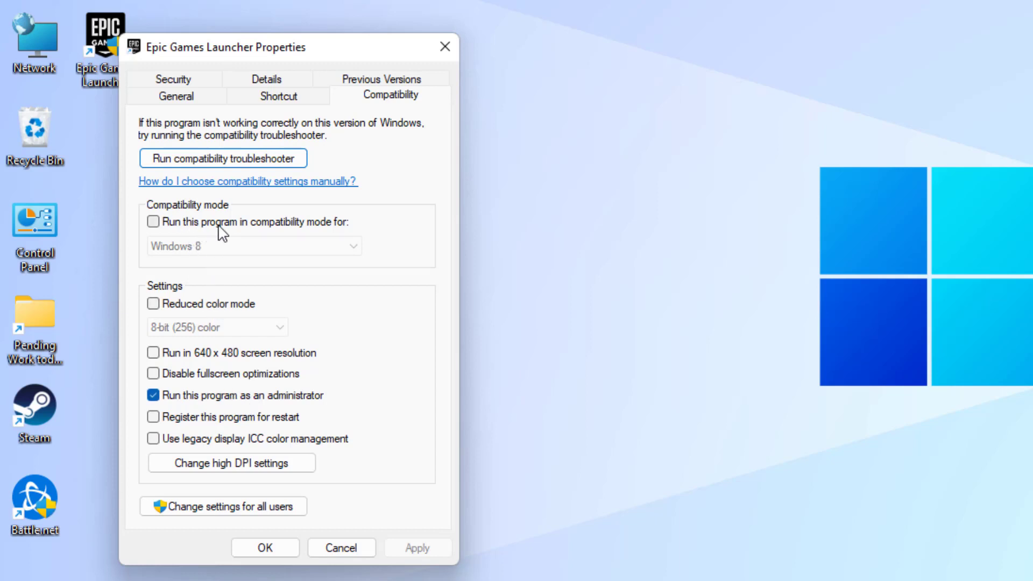
mouse_move(185, 239)
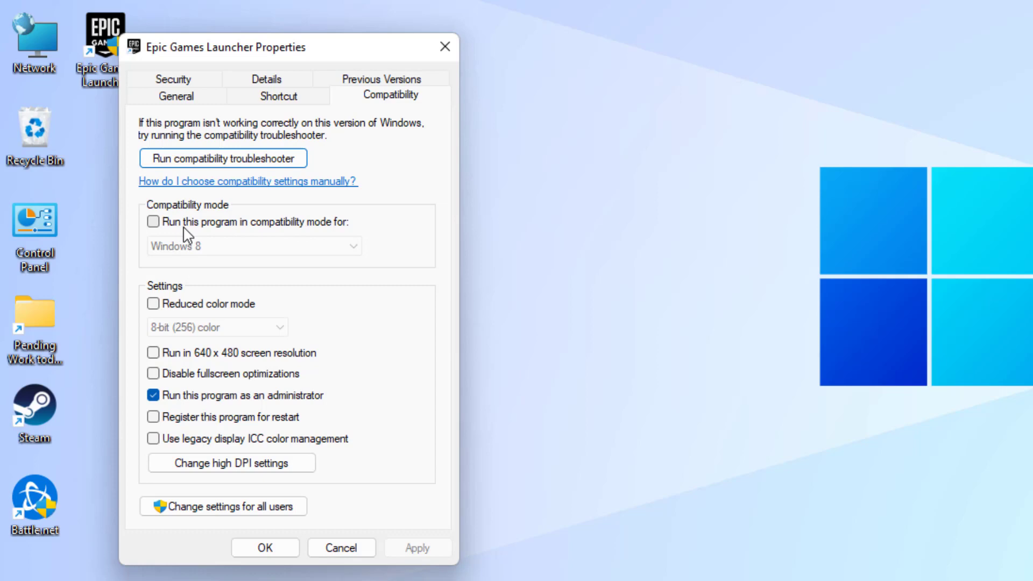
left_click(152, 222)
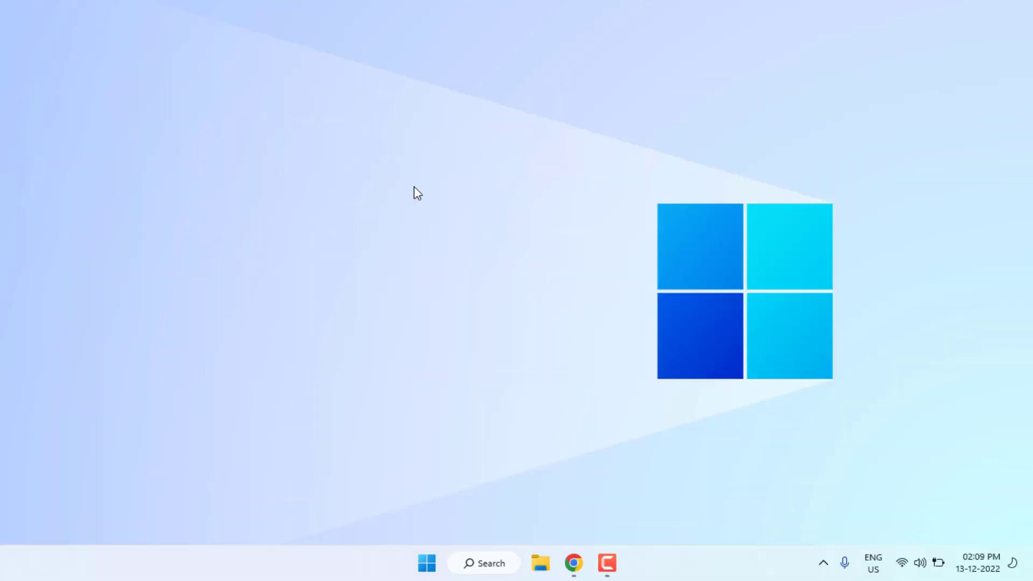
Launch Control Panel from a Start search for 'control'
left_click(426, 578)
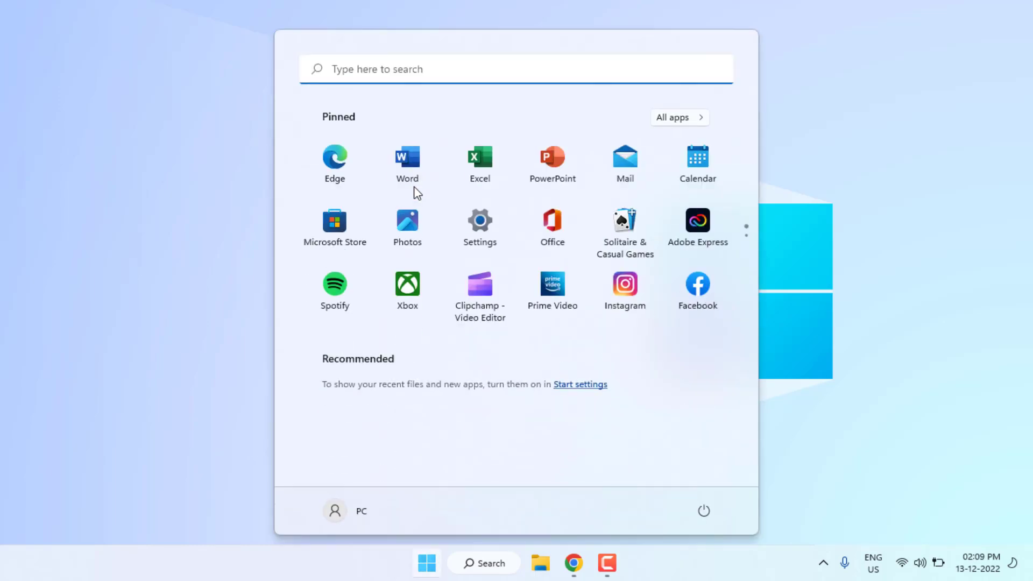
type("control")
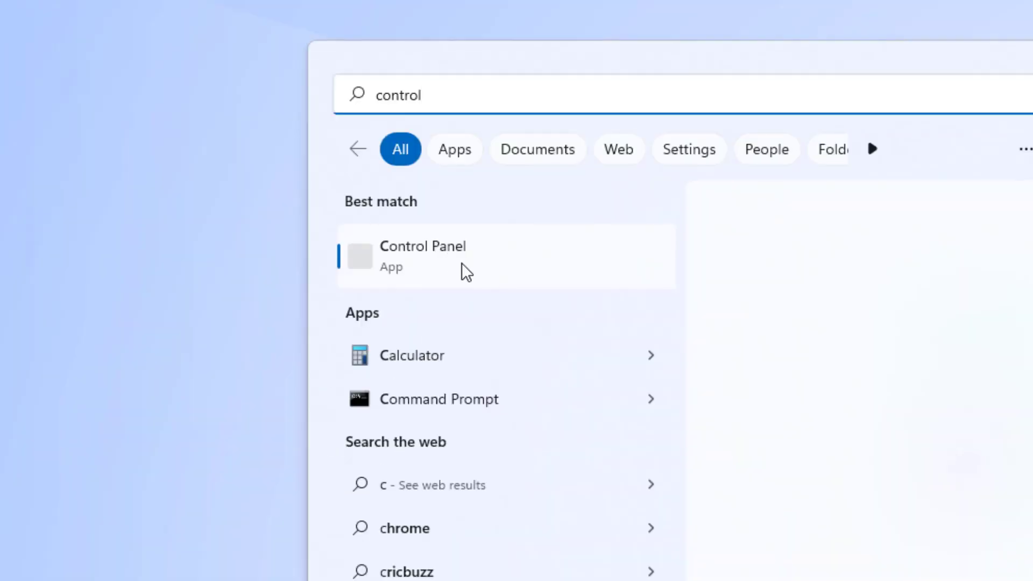
left_click(423, 245)
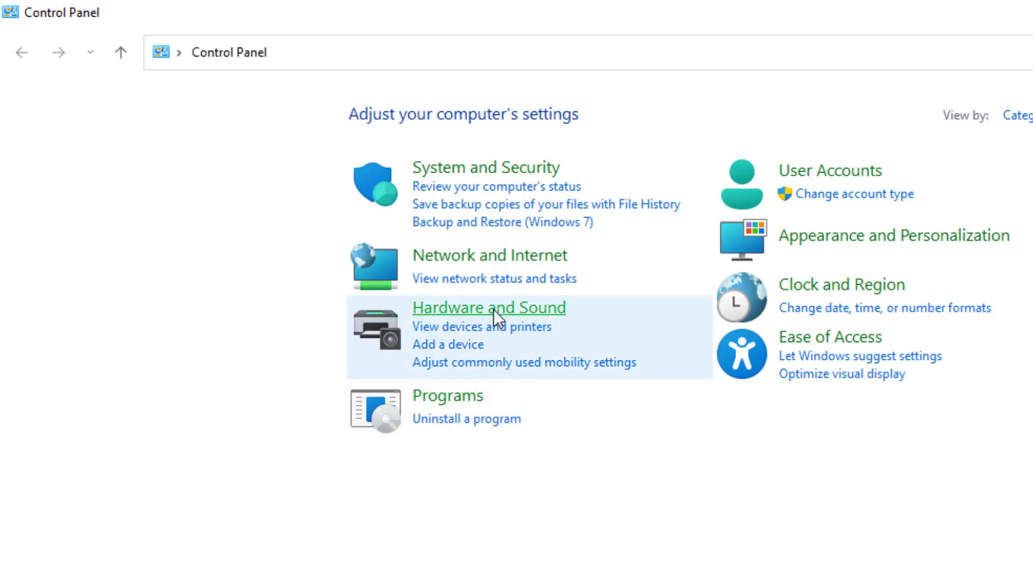
Reach Network Connections via Network and Internet and the Network and Sharing Center
left_click(475, 255)
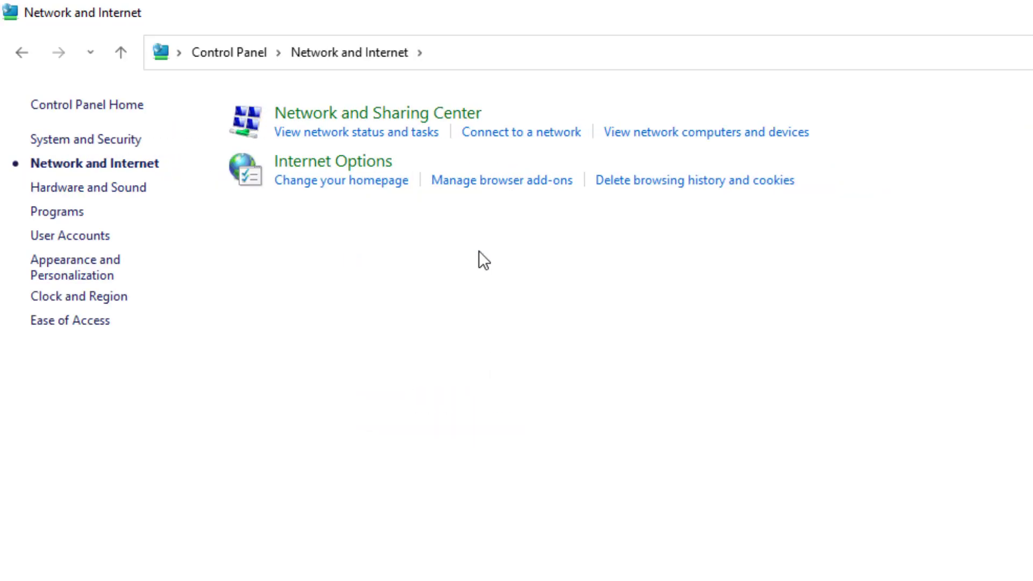
mouse_move(341, 120)
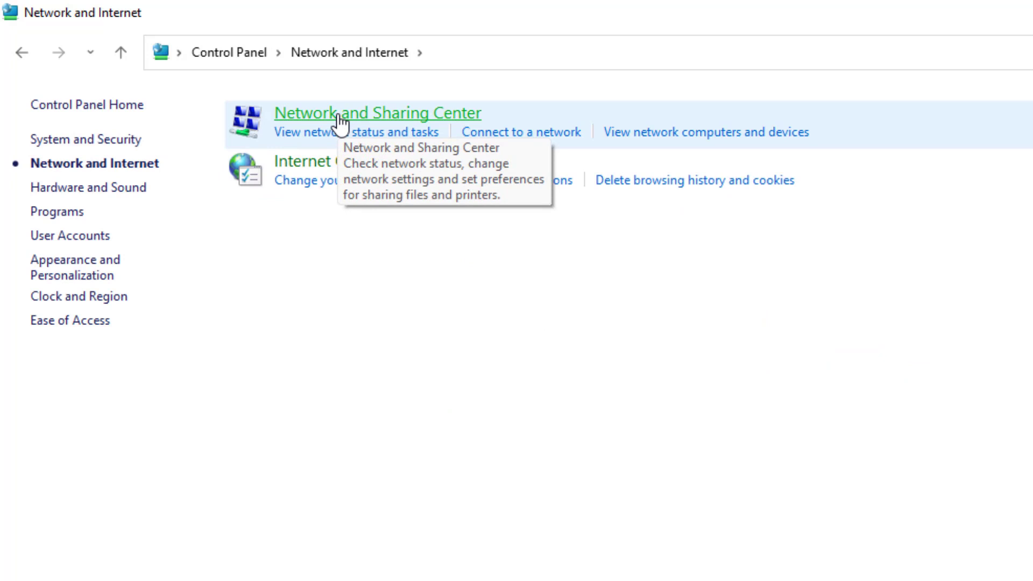
left_click(379, 113)
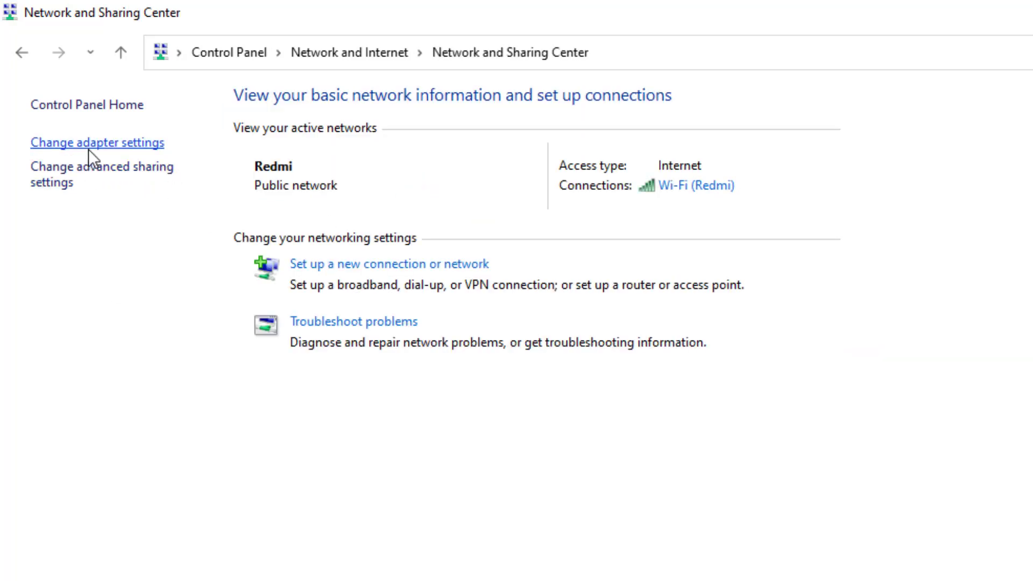
mouse_move(123, 153)
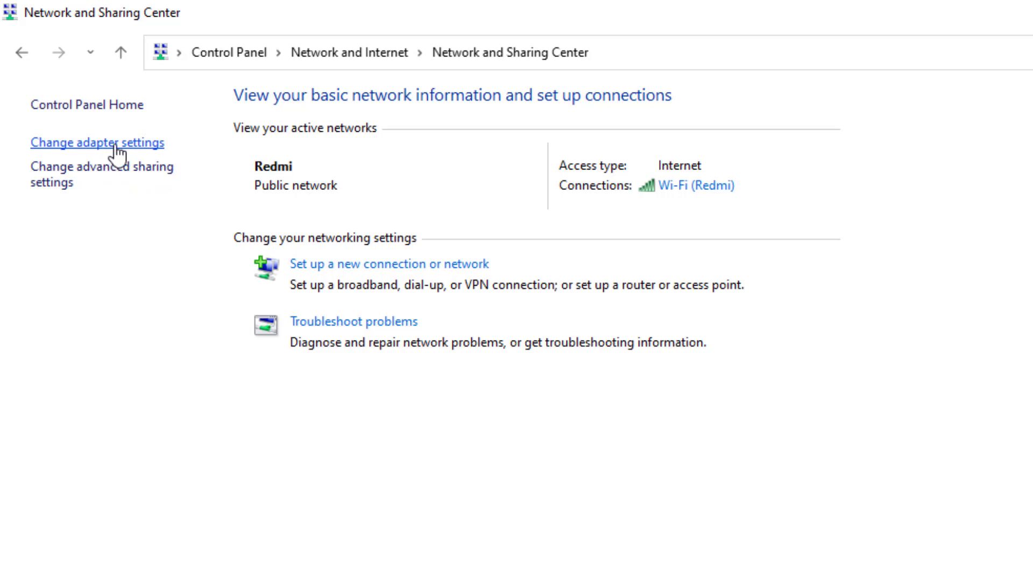
left_click(82, 143)
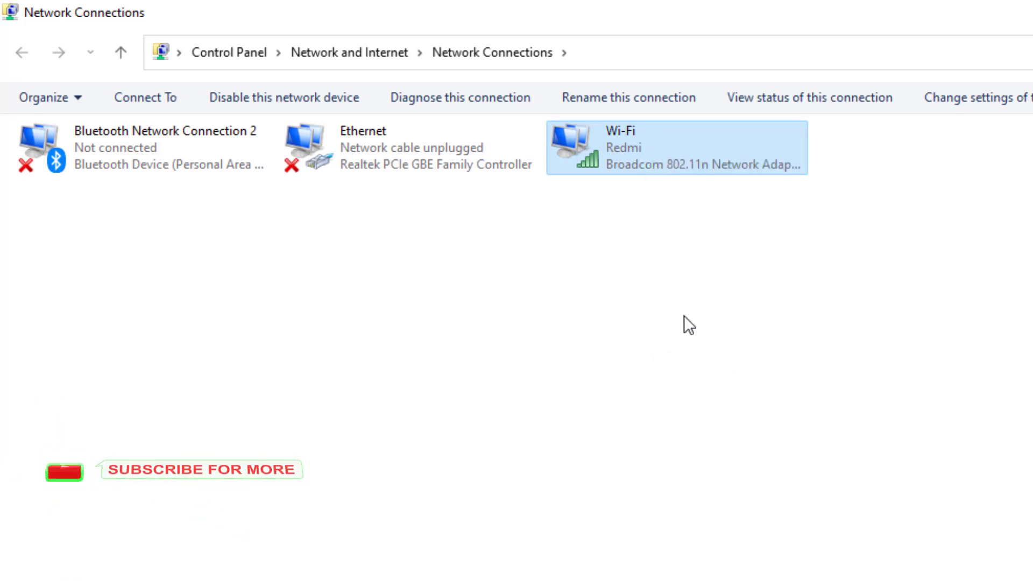
Set the Wi-Fi adapter's IPv4 DNS servers to 8.8.8.8 and 8.8.4.4
double_click(675, 148)
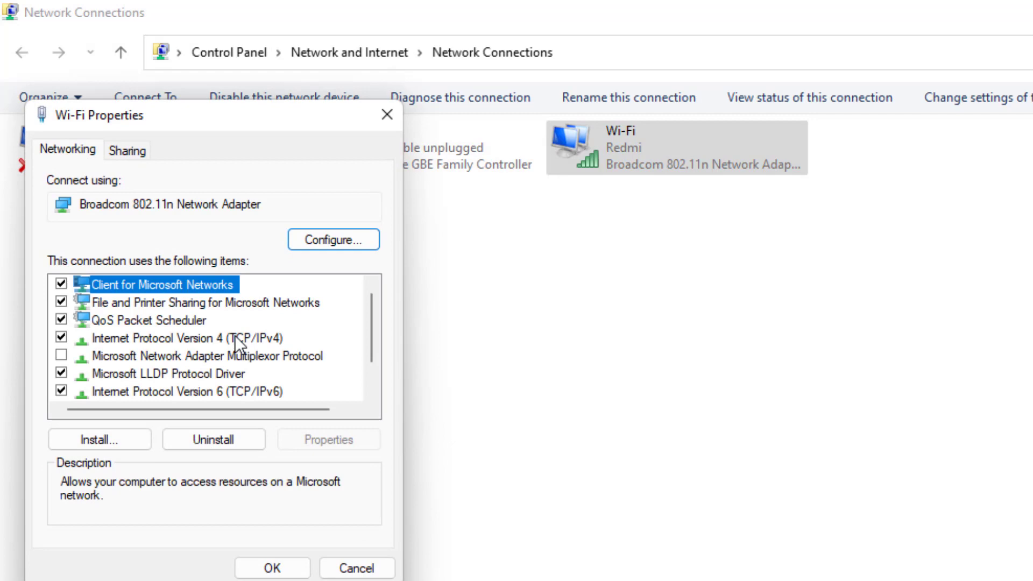
left_click(183, 338)
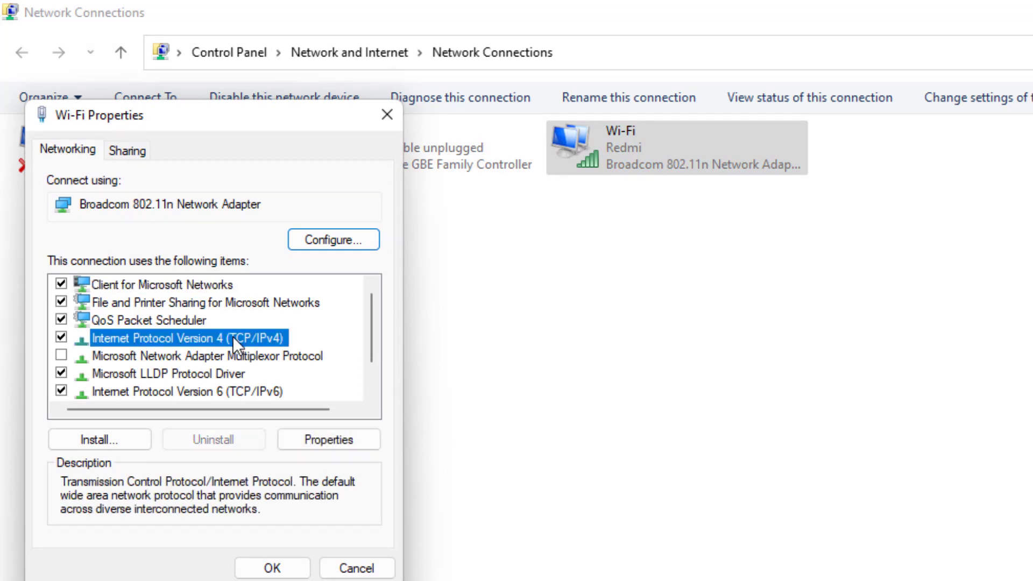
left_click(327, 439)
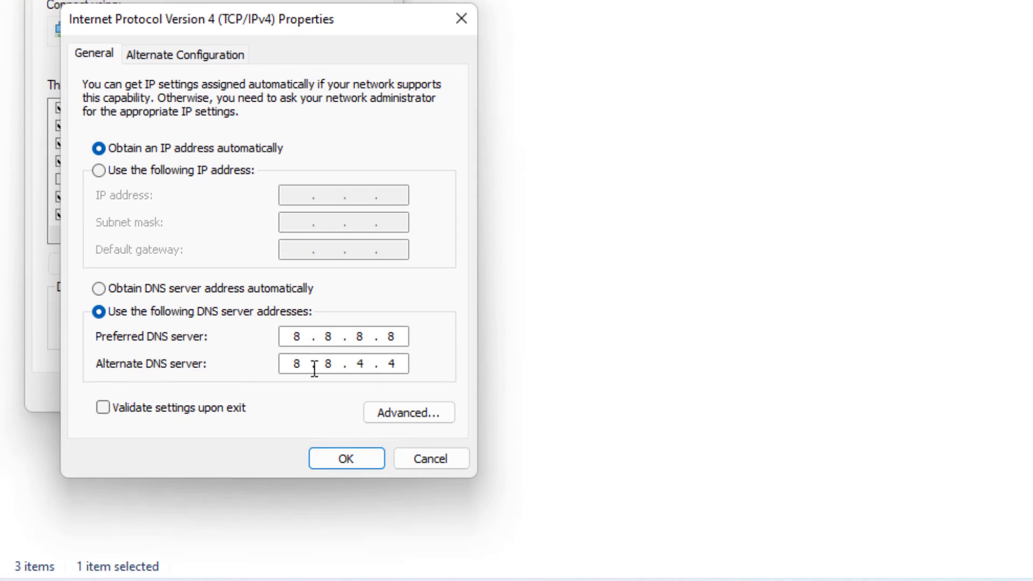
left_click(346, 459)
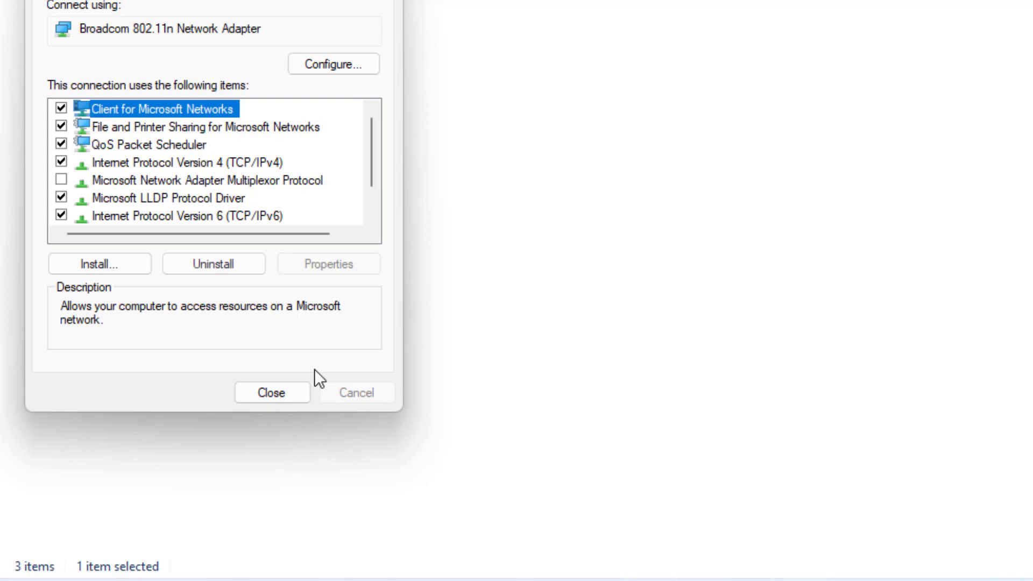
Close Wi-Fi Properties and cancel the Shut Down Windows prompt
left_click(272, 392)
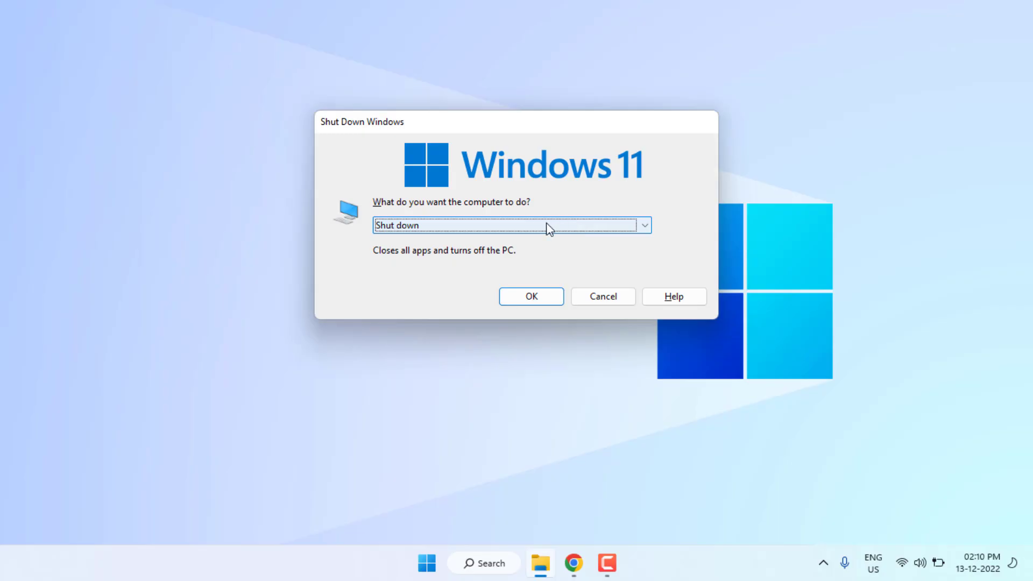
left_click(602, 296)
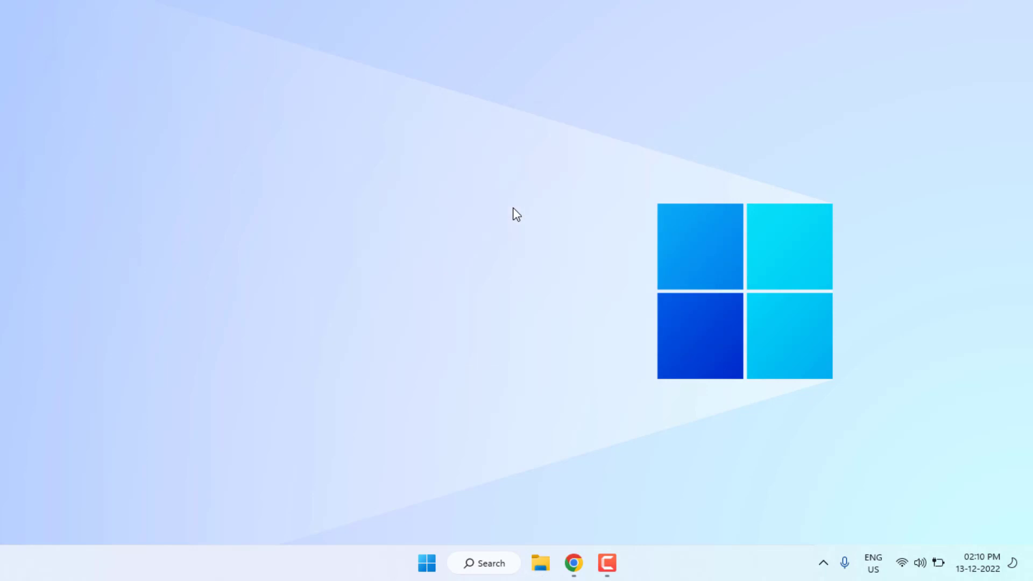